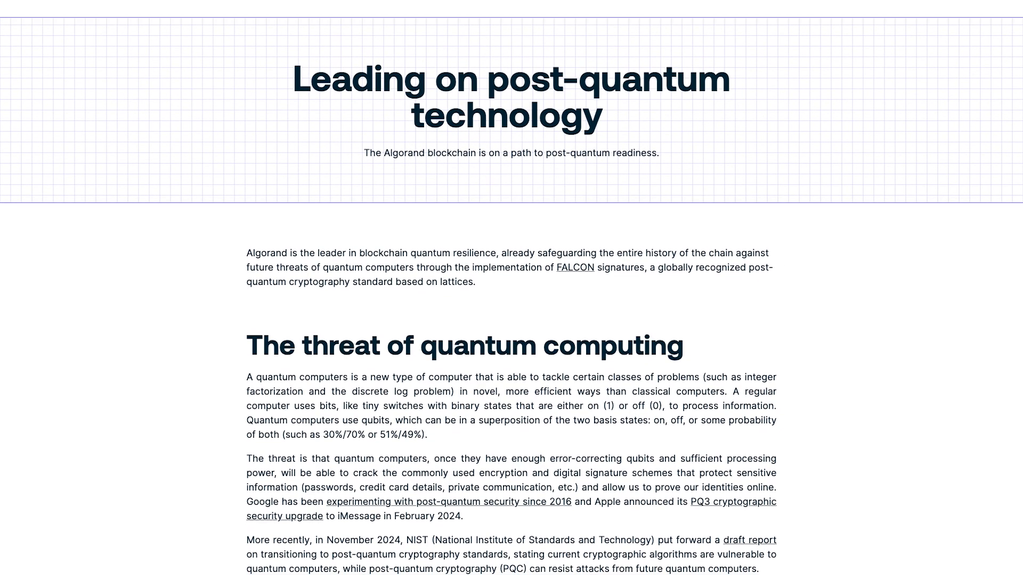
{"action": "scroll", "scroll_direction": "up", "scroll_amount": 3}
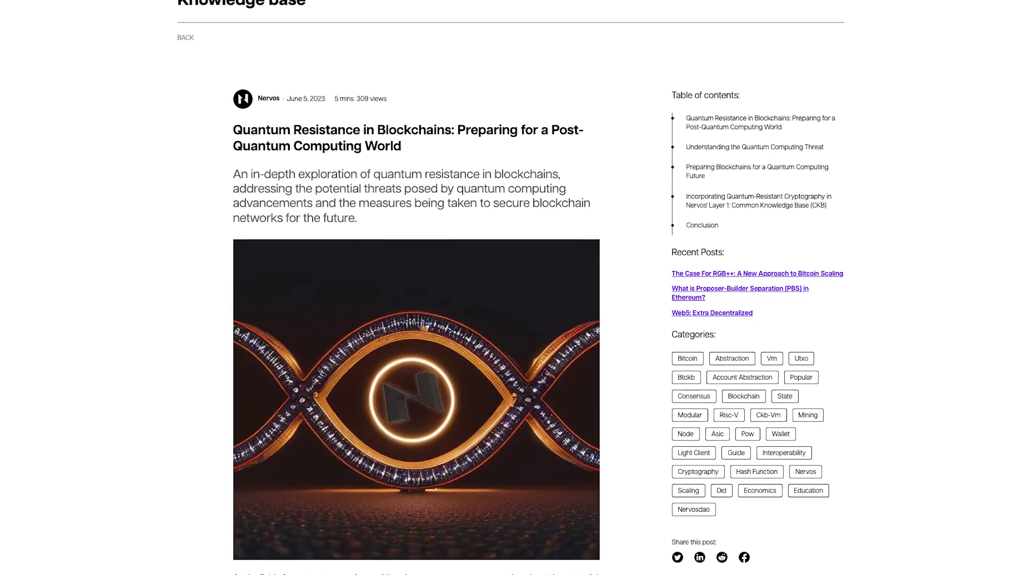
{"action": "scroll", "scroll_direction": "down", "scroll_amount": 3}
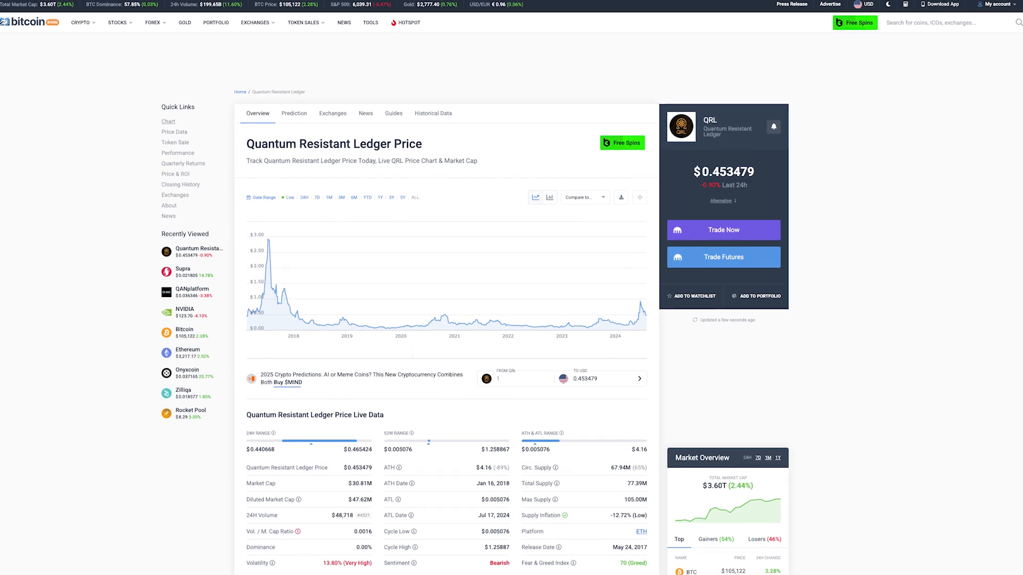
{"action": "scroll", "scroll_direction": "down", "scroll_amount": 3}
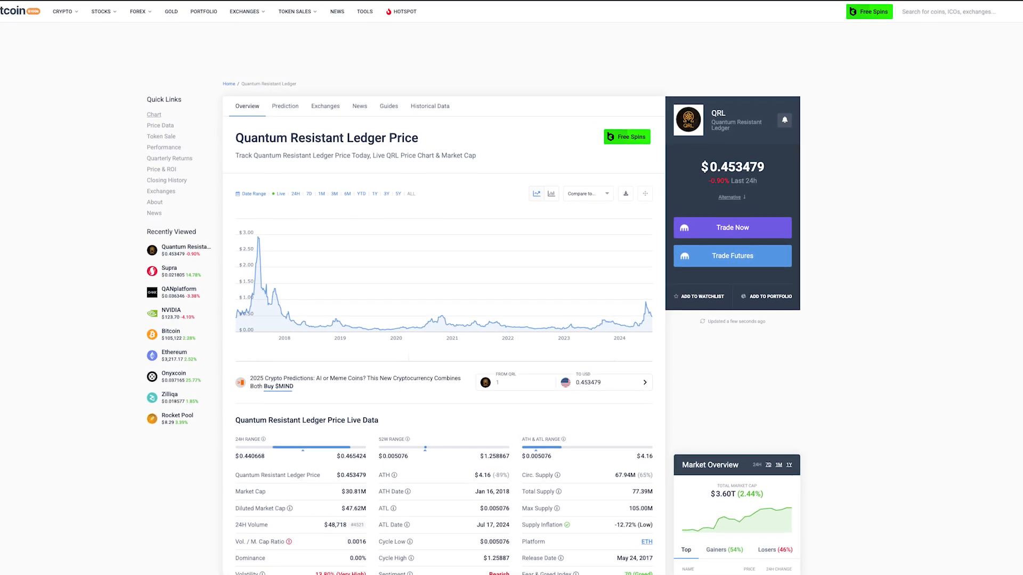
{"action": "scroll", "scroll_direction": "down", "scroll_amount": 3}
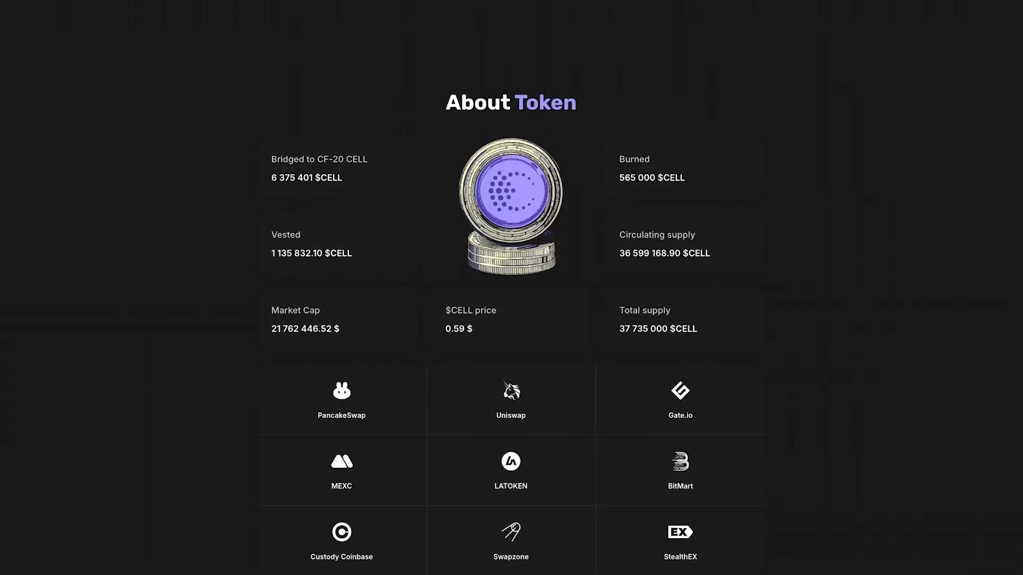
{"action": "scroll", "scroll_direction": "down", "scroll_amount": 3}
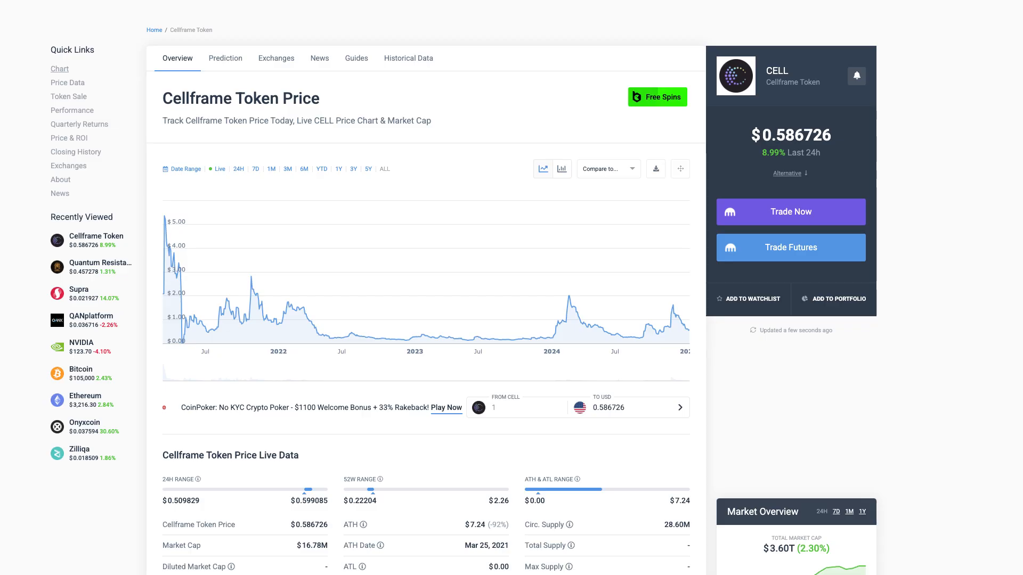
{"action": "scroll", "scroll_direction": "down", "scroll_amount": 3}
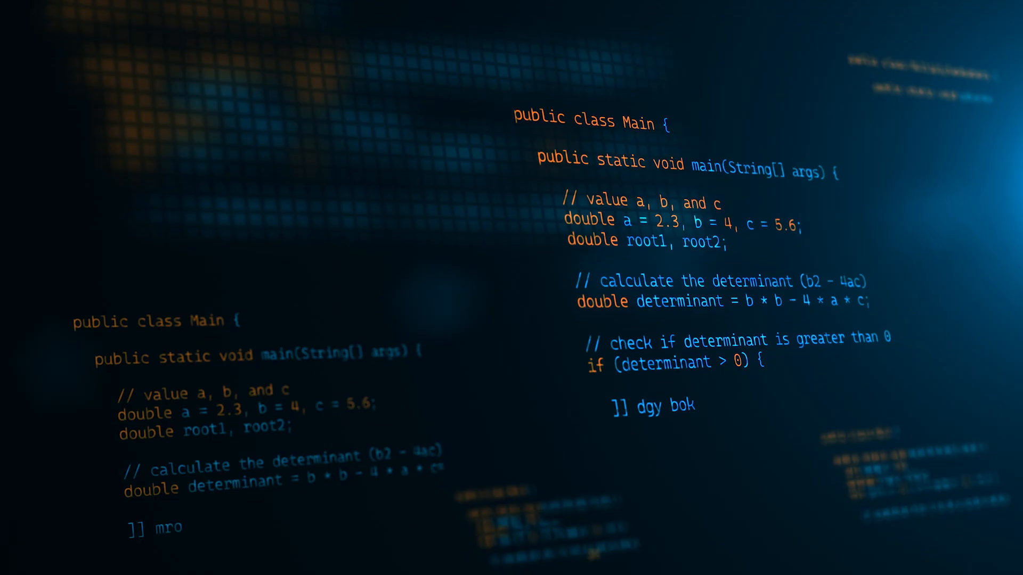
{"action": "scroll", "scroll_direction": "down", "scroll_amount": 3}
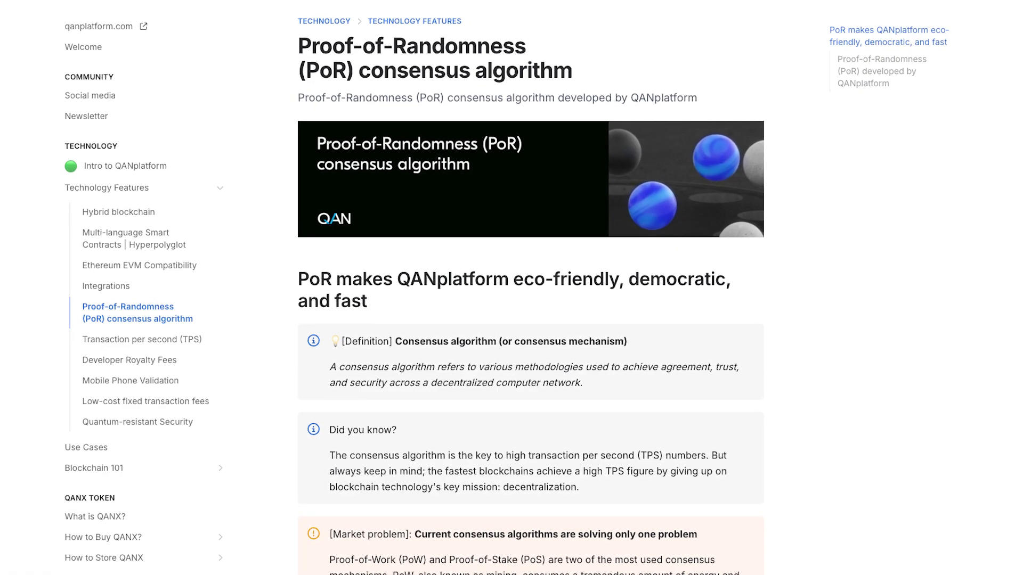
{"action": "scroll", "scroll_direction": "up", "scroll_amount": 3}
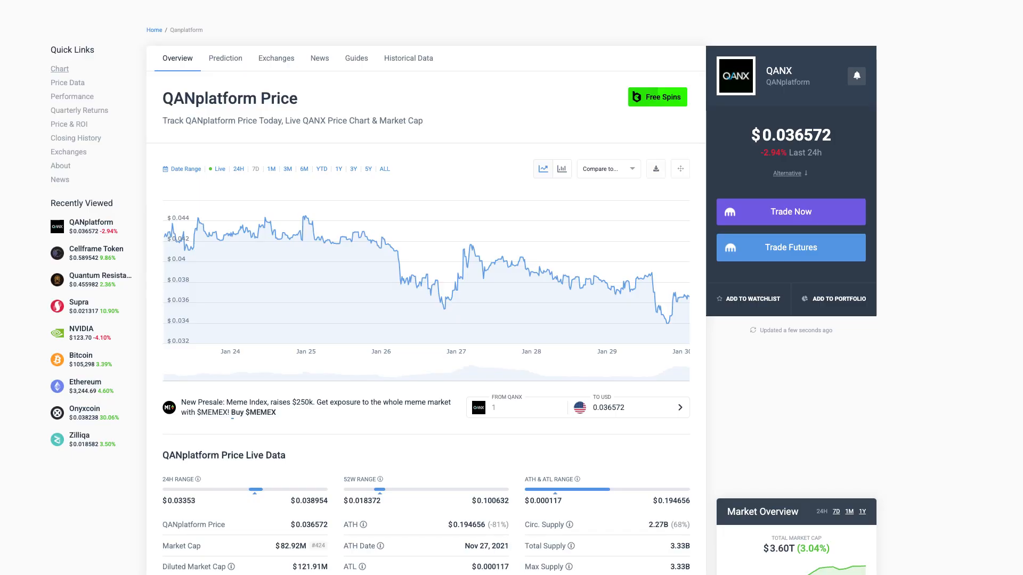
{"action": "scroll", "scroll_direction": "down", "scroll_amount": 3}
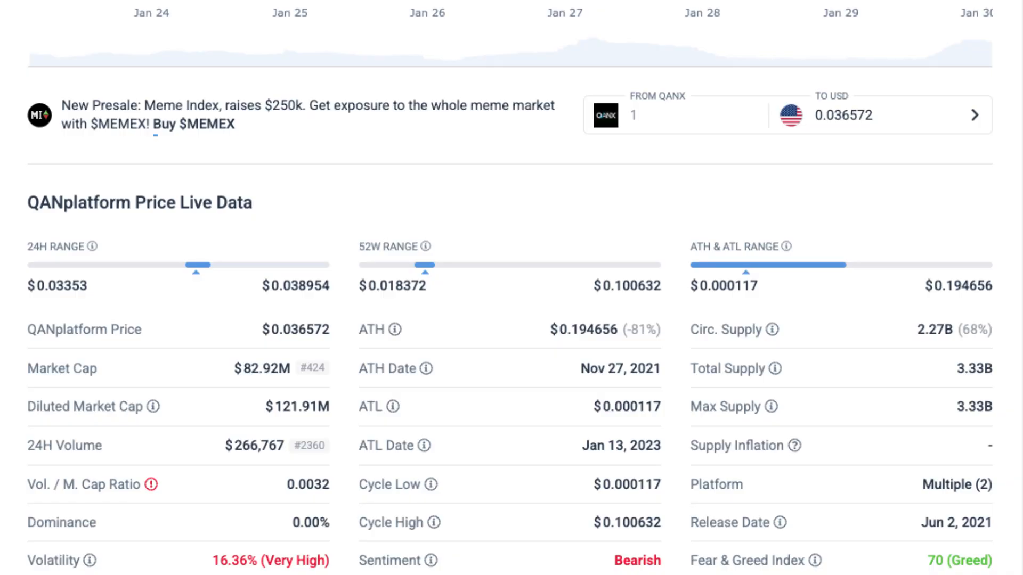